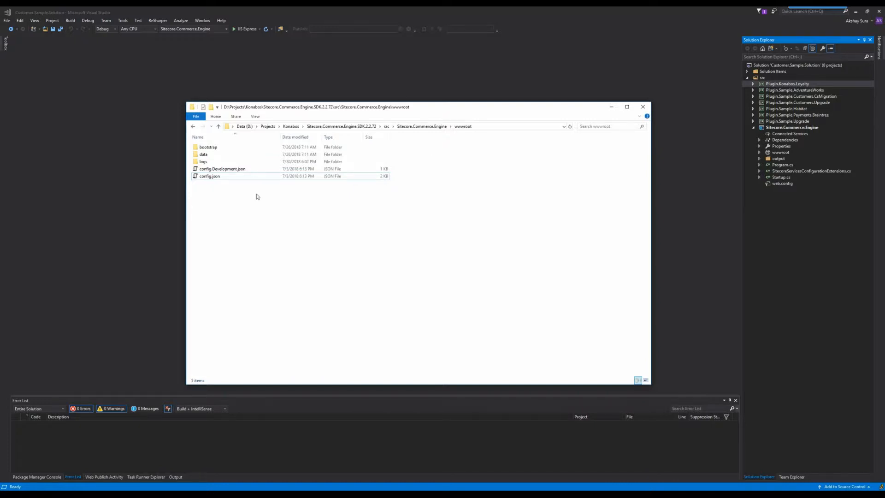
# Open the Commerce Engine wwwroot config.json in Notepad++ via the context menu.
pyautogui.rightClick(209, 175)
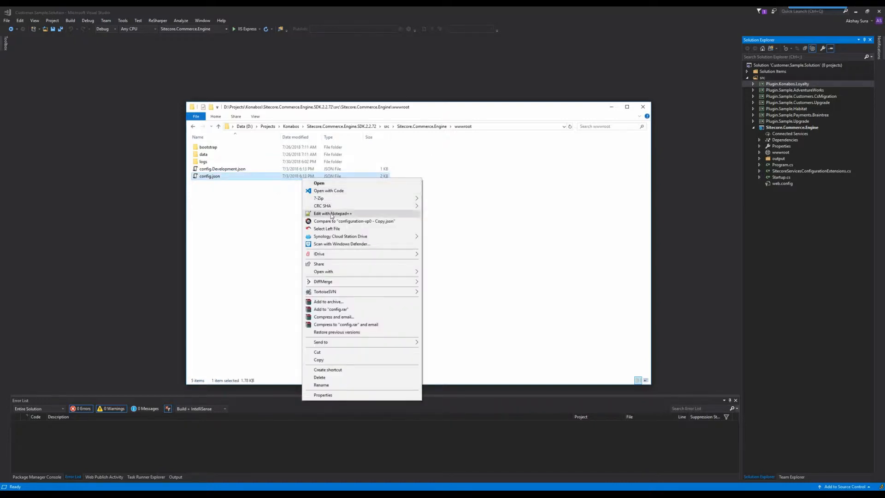
pyautogui.click(332, 213)
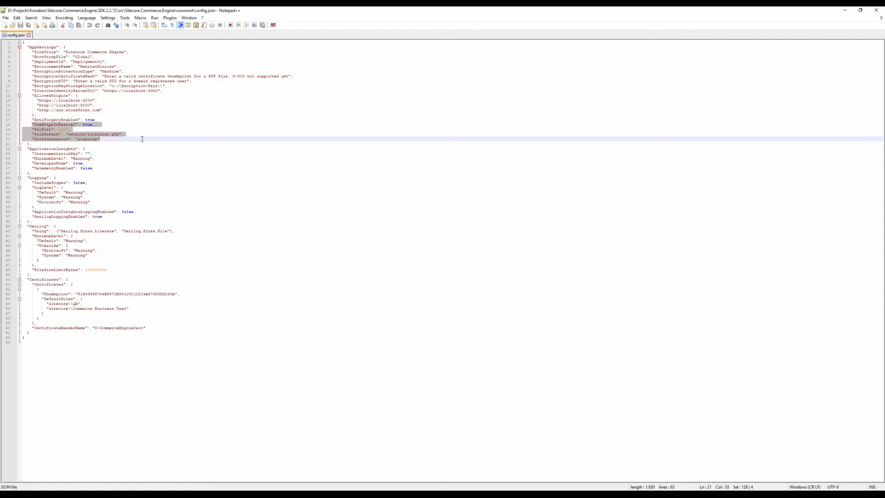
pyautogui.moveTo(213, 138)
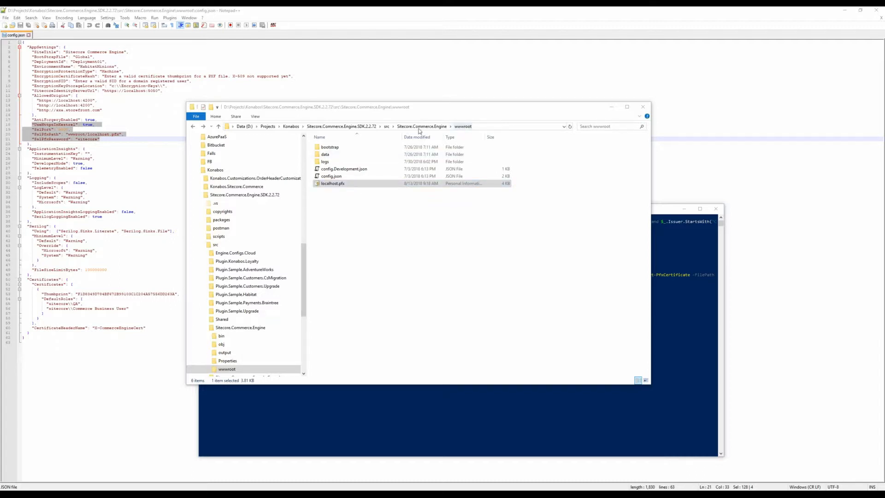
pyautogui.moveTo(399, 194)
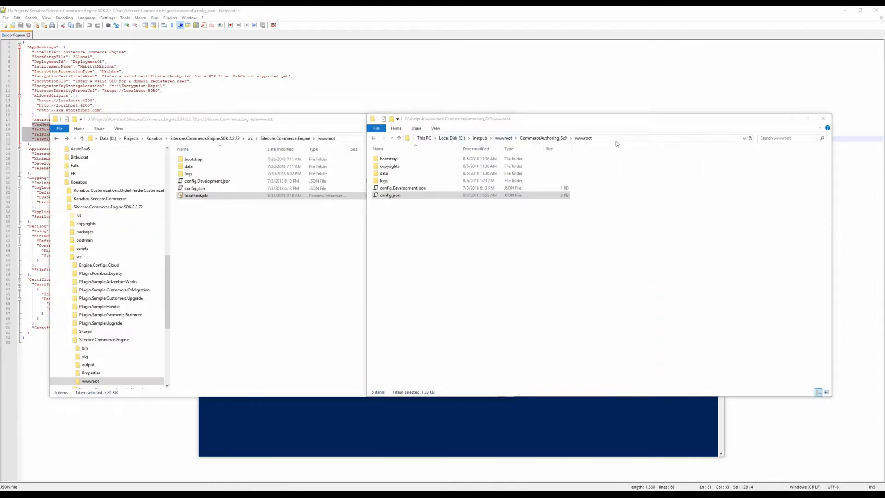
# Open the deployed CommerceAuthoring_Sc9 wwwroot config.json in Notepad++ via the context menu.
pyautogui.click(390, 194)
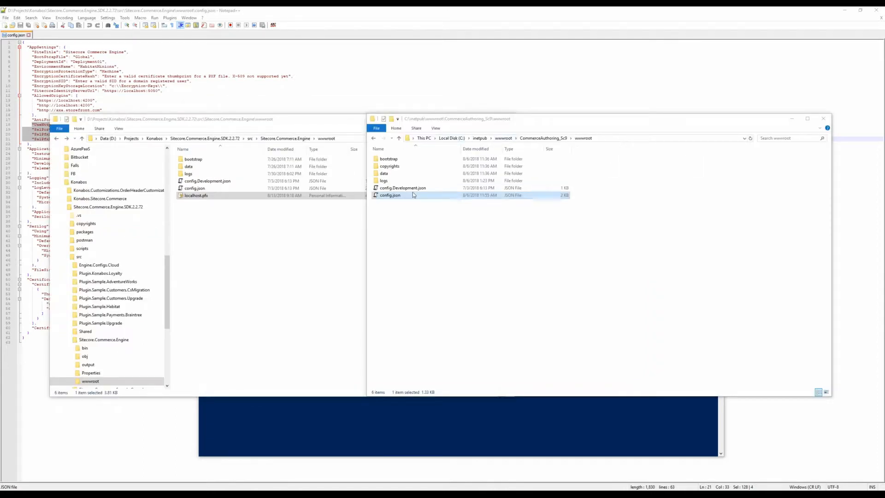
pyautogui.rightClick(388, 195)
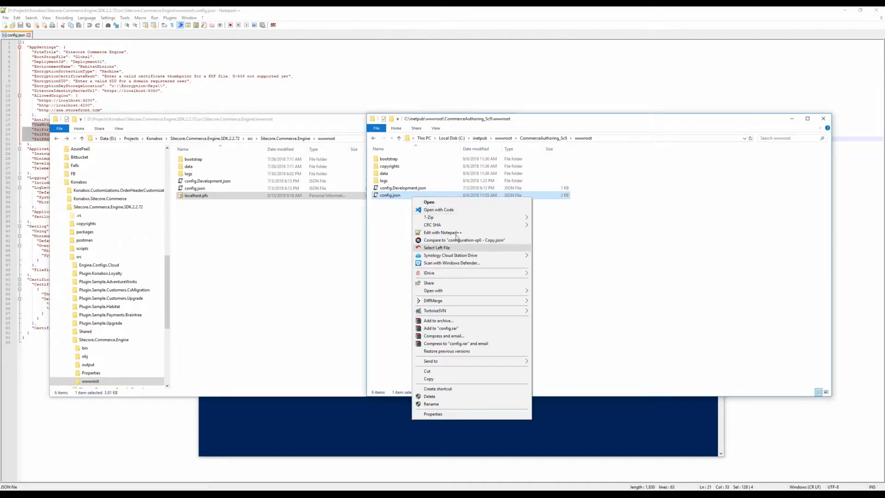
pyautogui.click(442, 232)
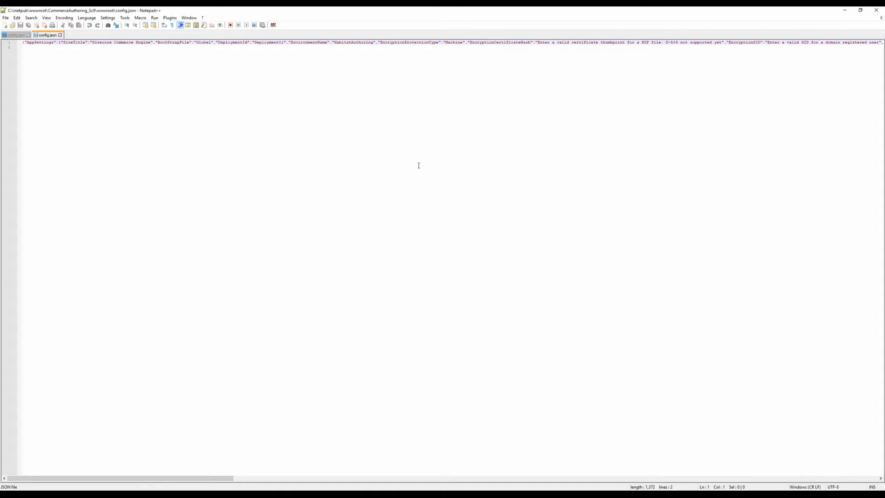
# Search the deployed config for 'thumbprint' and jump to the Certificates Thumbprint entry.
pyautogui.press('Ctrl+f')
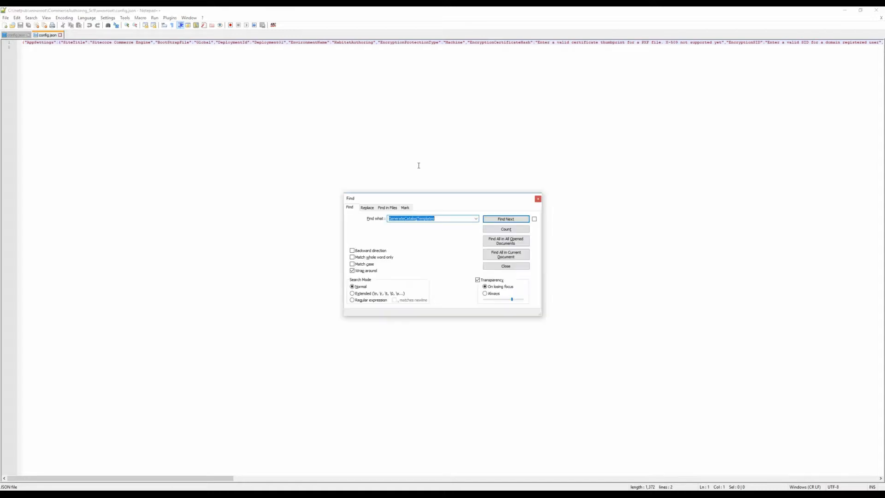
pyautogui.write('thumbprin')
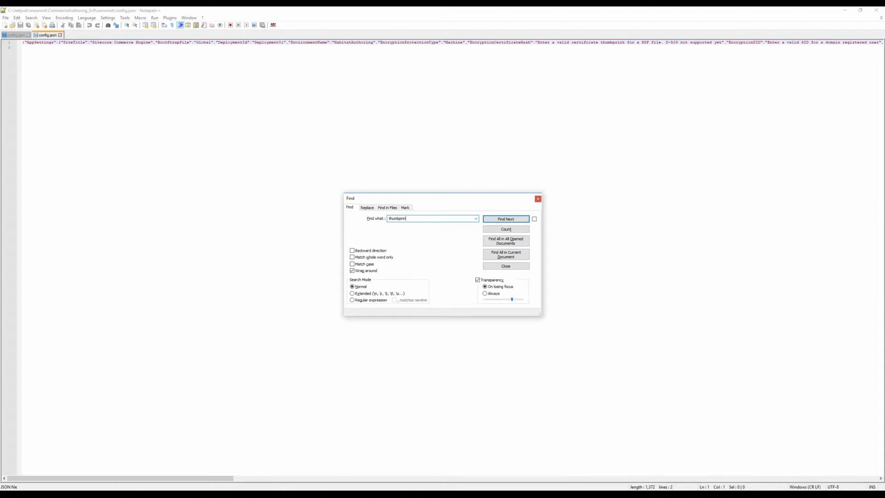
pyautogui.click(505, 219)
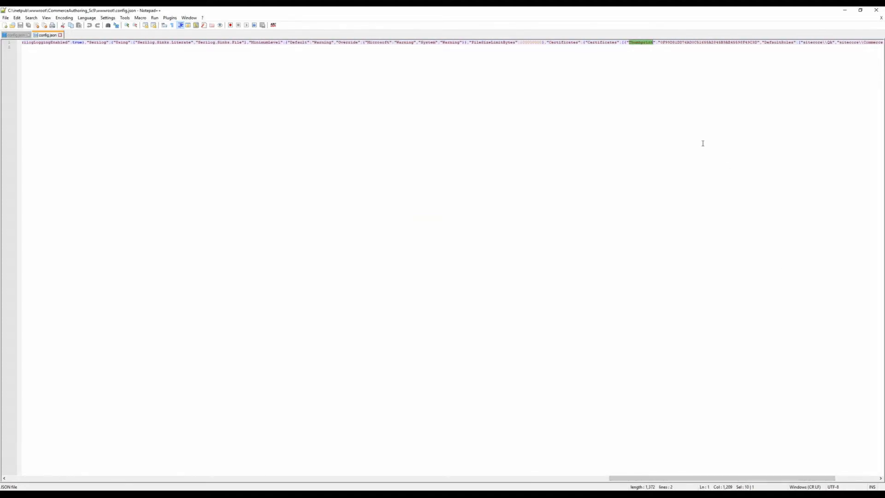
pyautogui.moveTo(701, 142)
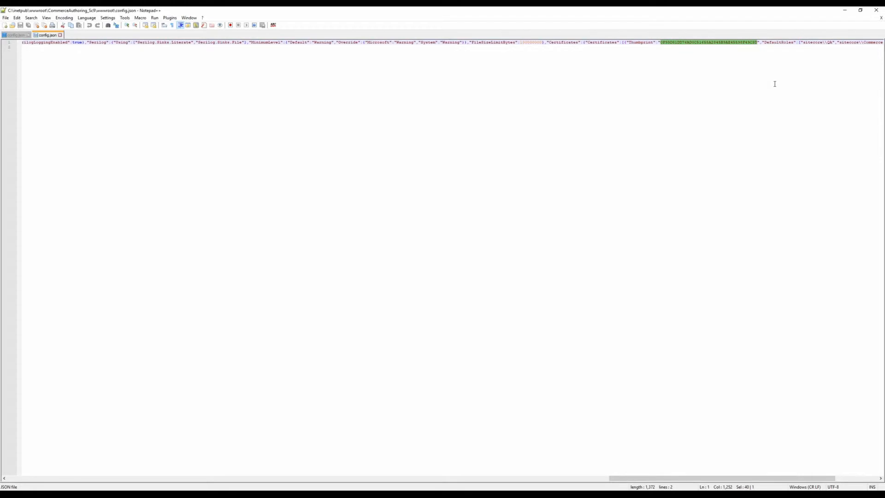
pyautogui.moveTo(762, 86)
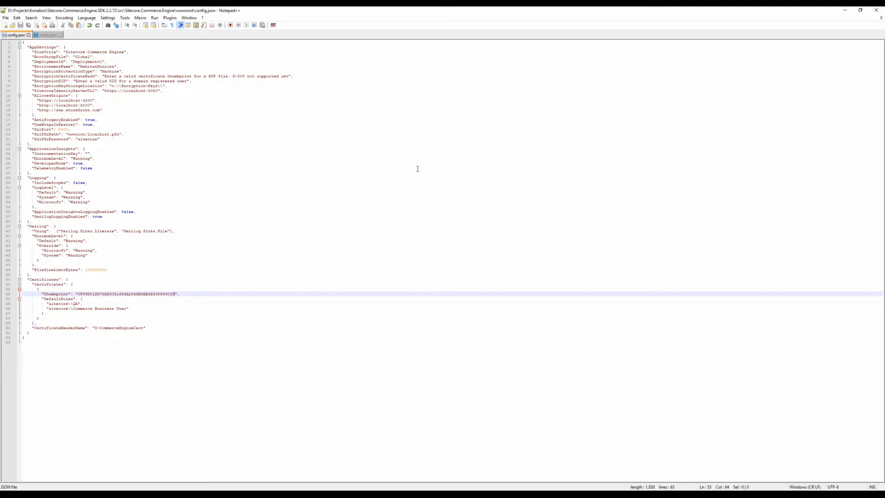
pyautogui.moveTo(594, 157)
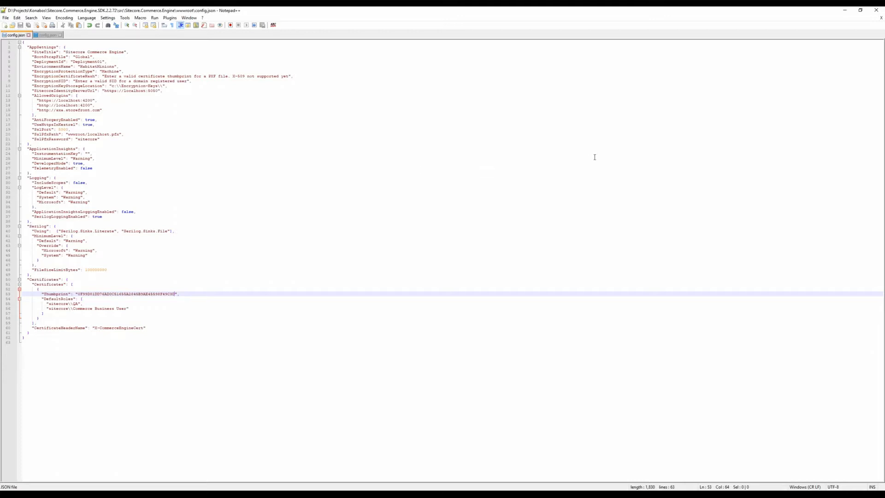
pyautogui.moveTo(651, 177)
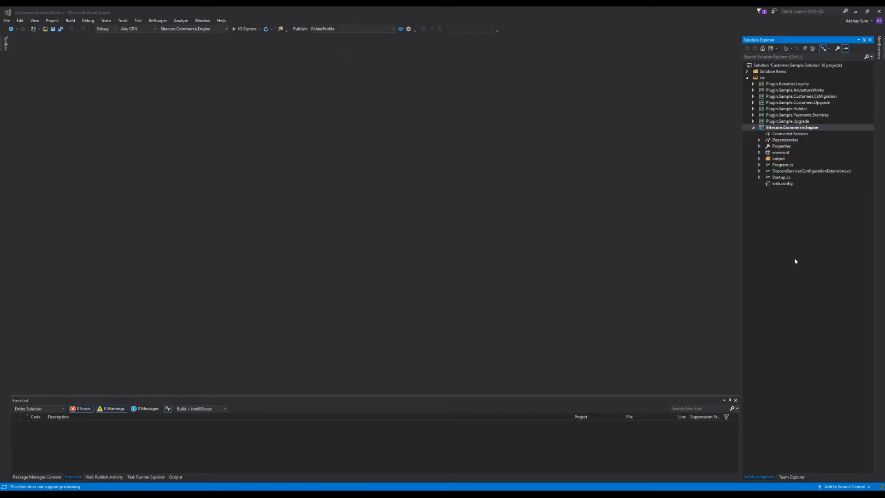
pyautogui.moveTo(807, 131)
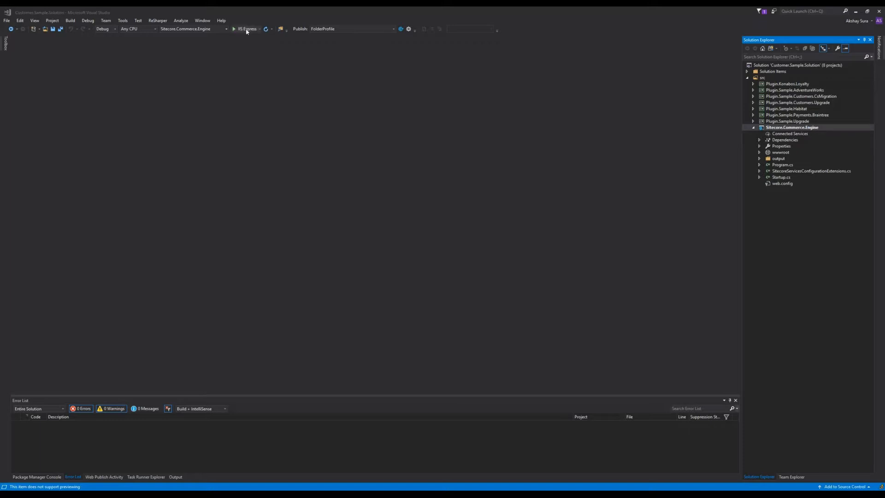
# Switch the launch profile from IIS Express to the Engine console profile.
pyautogui.click(258, 29)
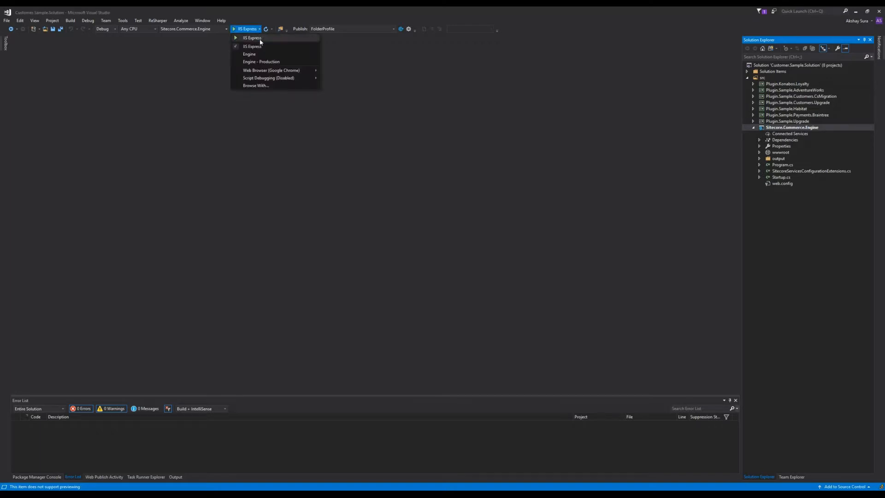
pyautogui.click(249, 54)
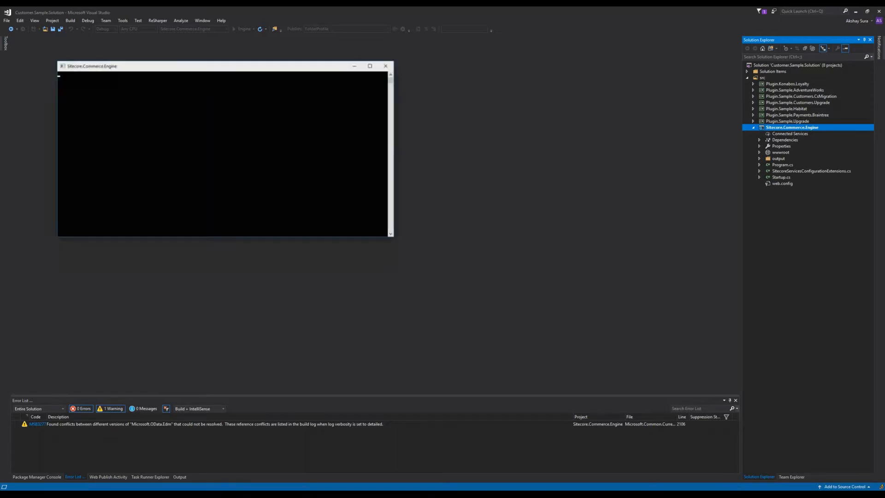
# Allow the engine through Windows Defender Firewall so it starts listening on port 5000.
pyautogui.click(10, 28)
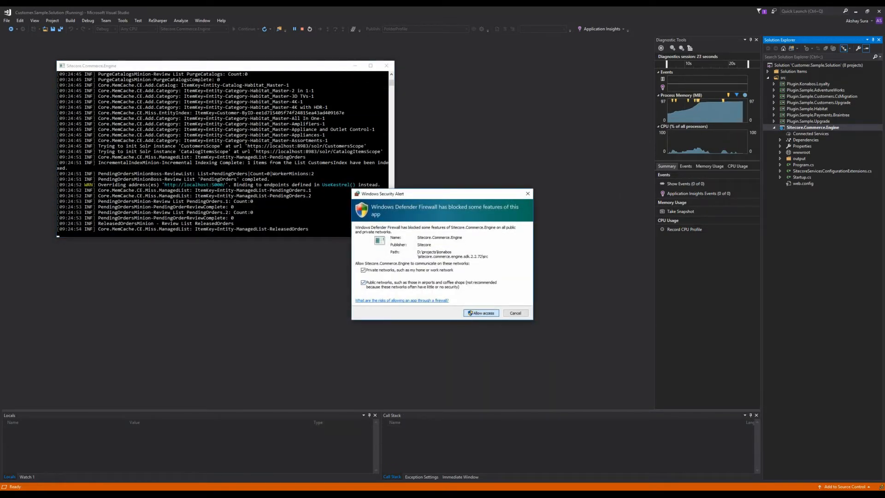
pyautogui.click(481, 313)
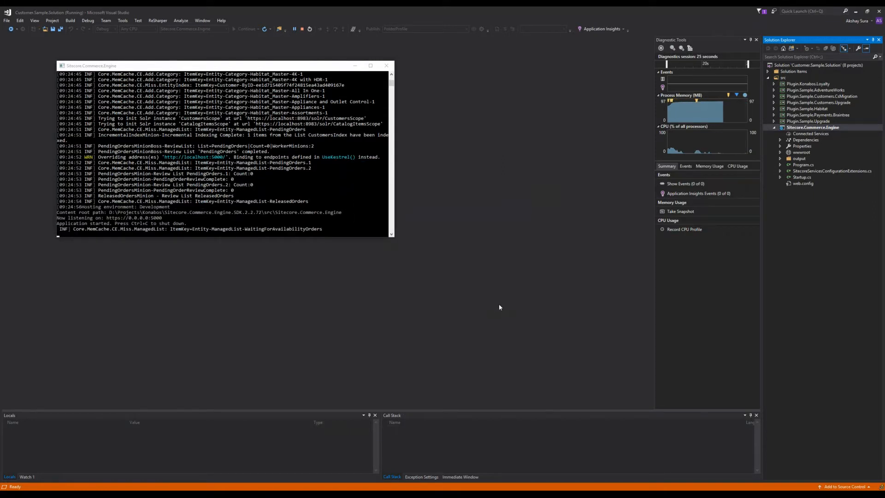
pyautogui.moveTo(627, 297)
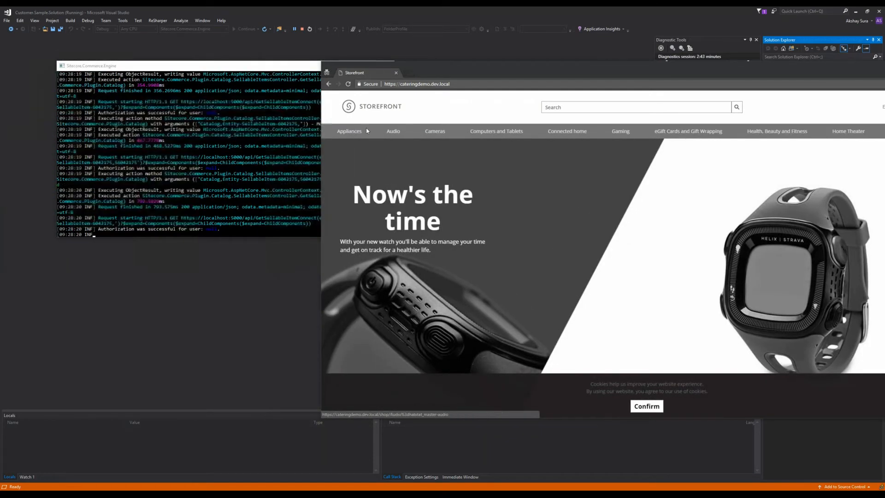
# Load the Appliances category from the storefront navigation bar.
pyautogui.click(348, 131)
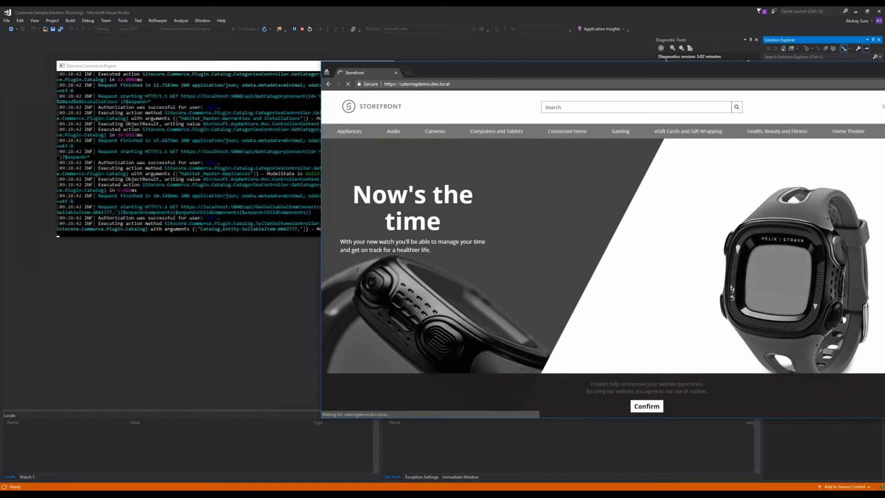
pyautogui.click(348, 131)
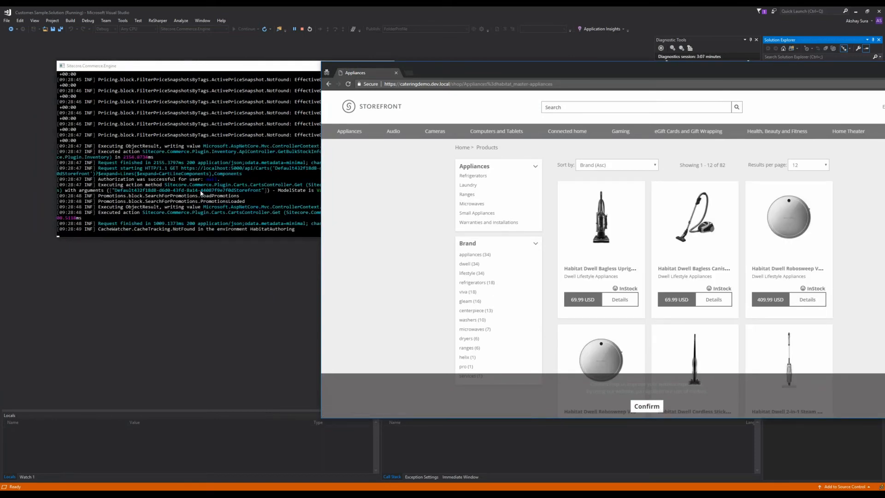
pyautogui.moveTo(315, 178)
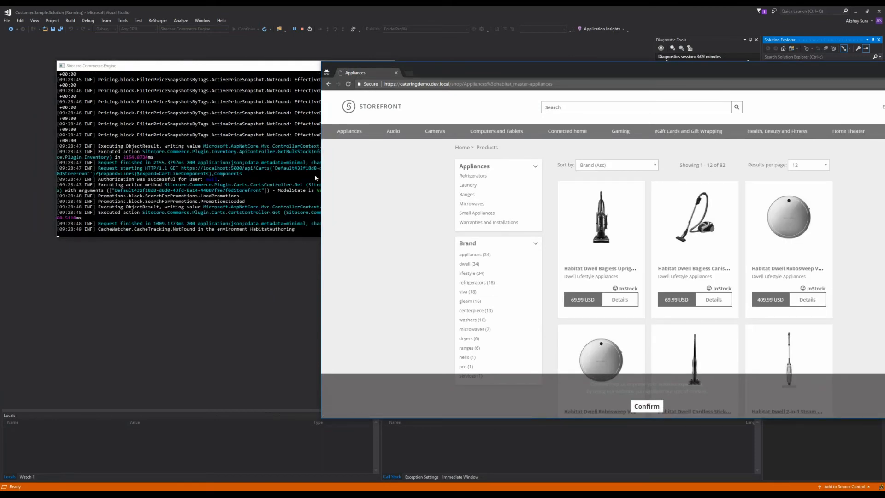
# View the details page of the first Habitat Dwell Bagless Upright vacuum.
pyautogui.click(619, 299)
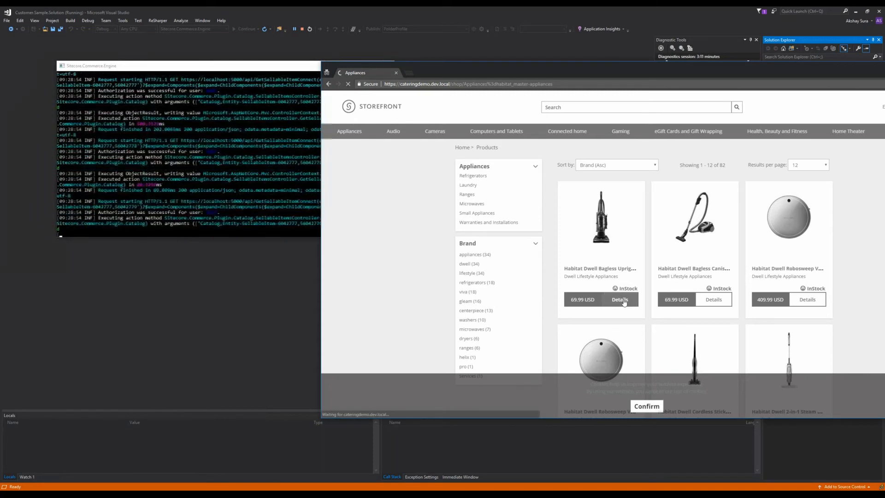
pyautogui.click(619, 299)
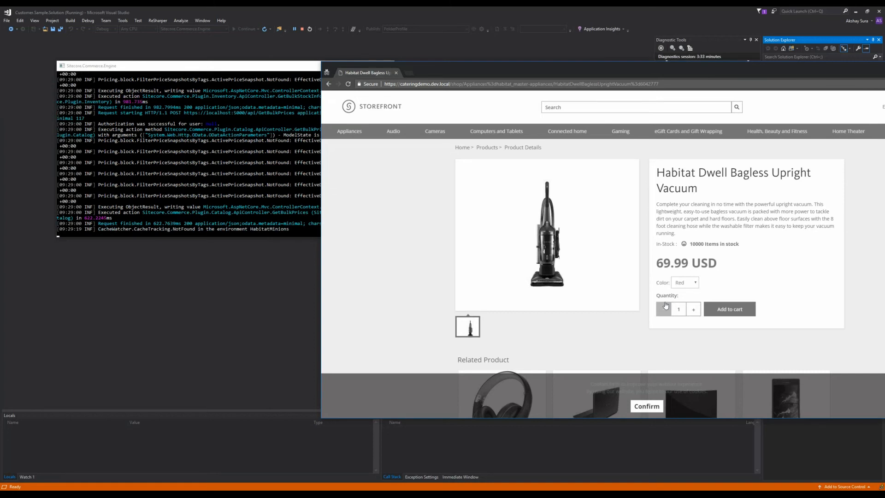
pyautogui.moveTo(874, 269)
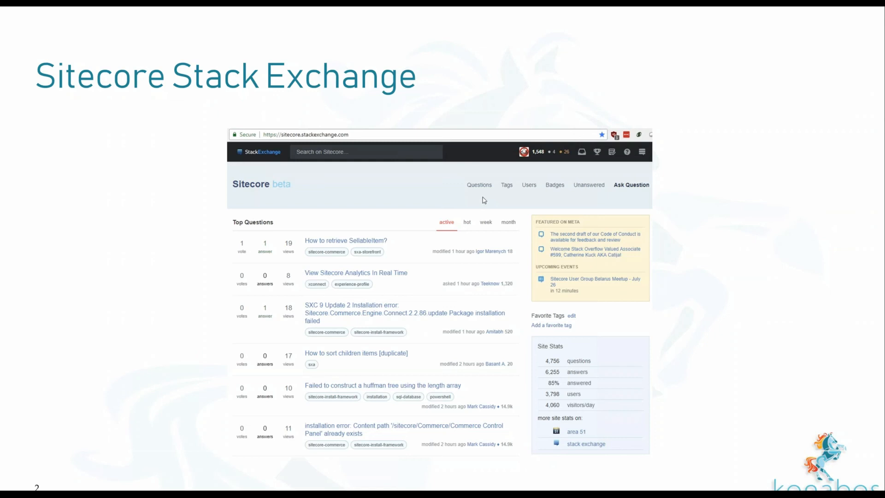
# Advance the slideshow to the Sitecore Slack slide.
pyautogui.press('right')
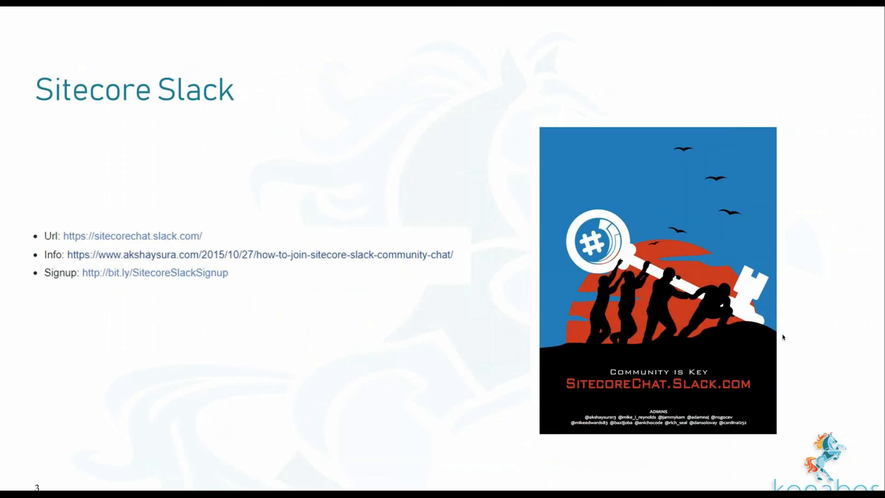